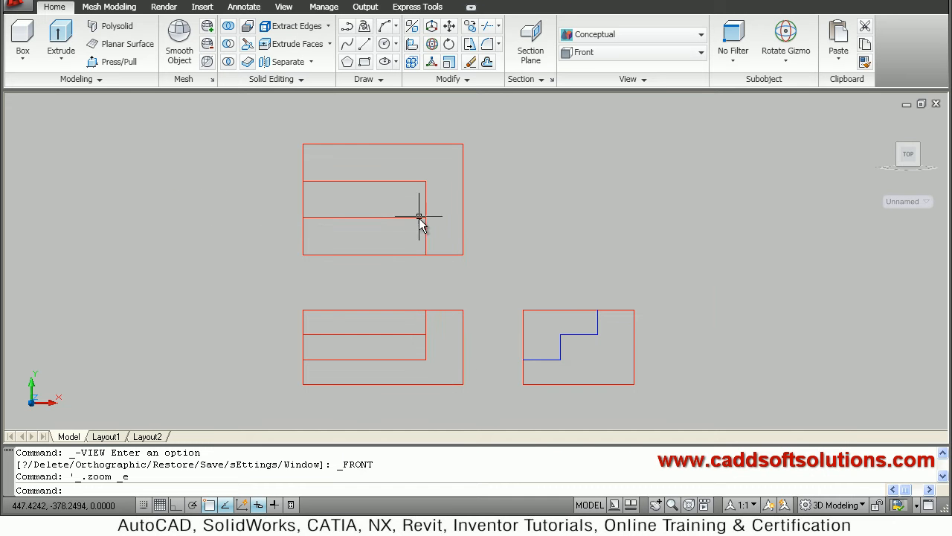
pyautogui.moveTo(435, 241)
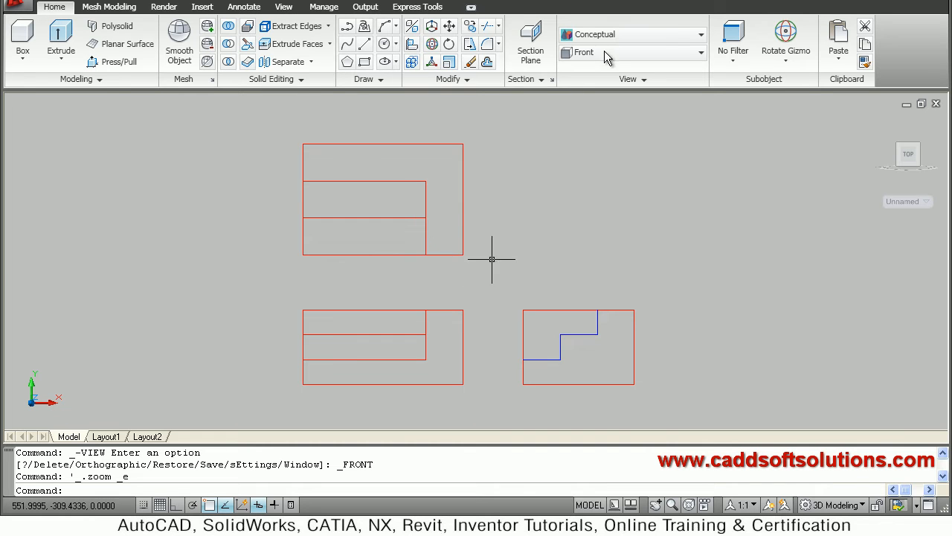
# Step: Switch the viewpoint to SE Isometric from the preset views list
pyautogui.click(700, 52)
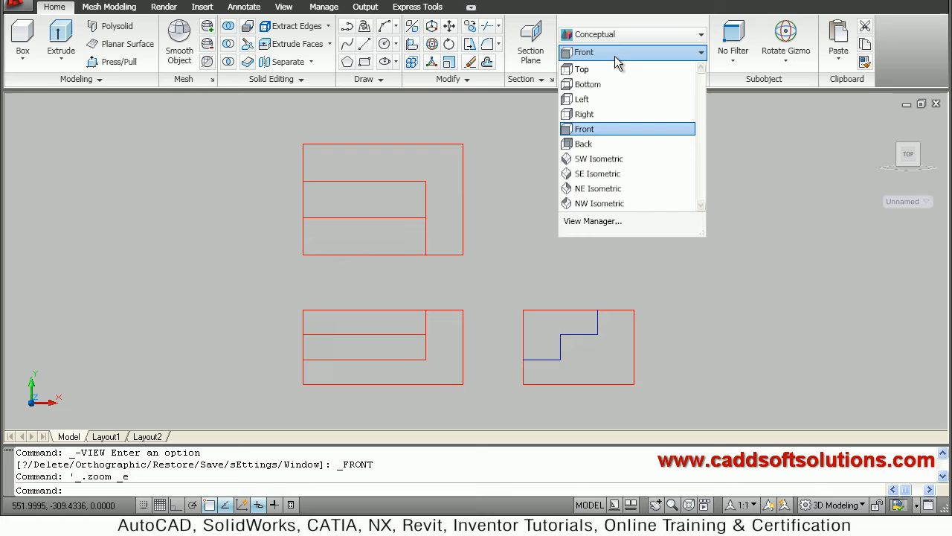
pyautogui.click(585, 128)
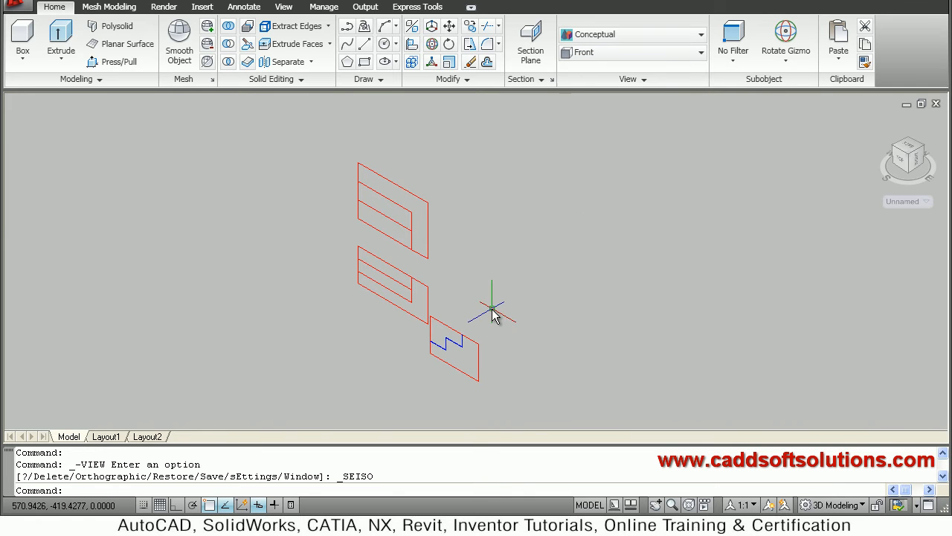
pyautogui.moveTo(450, 245)
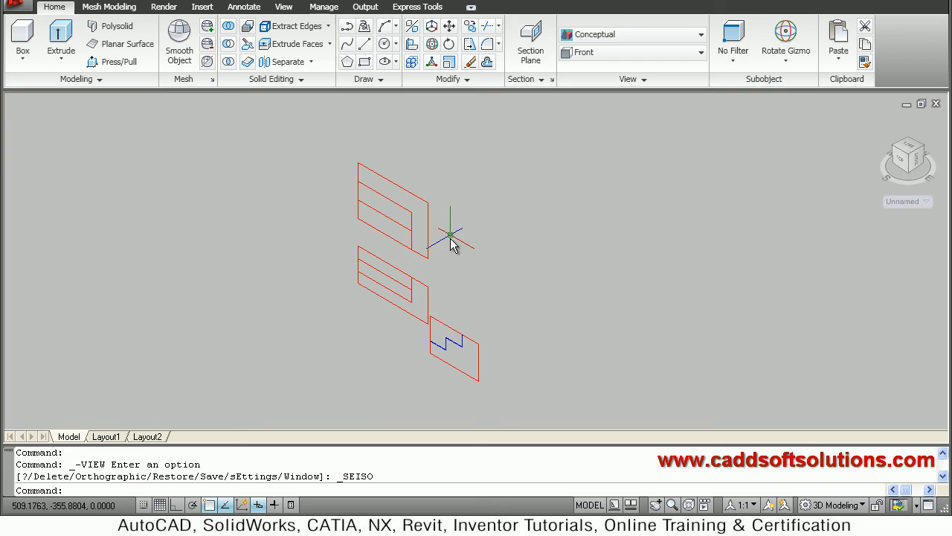
pyautogui.moveTo(459, 375)
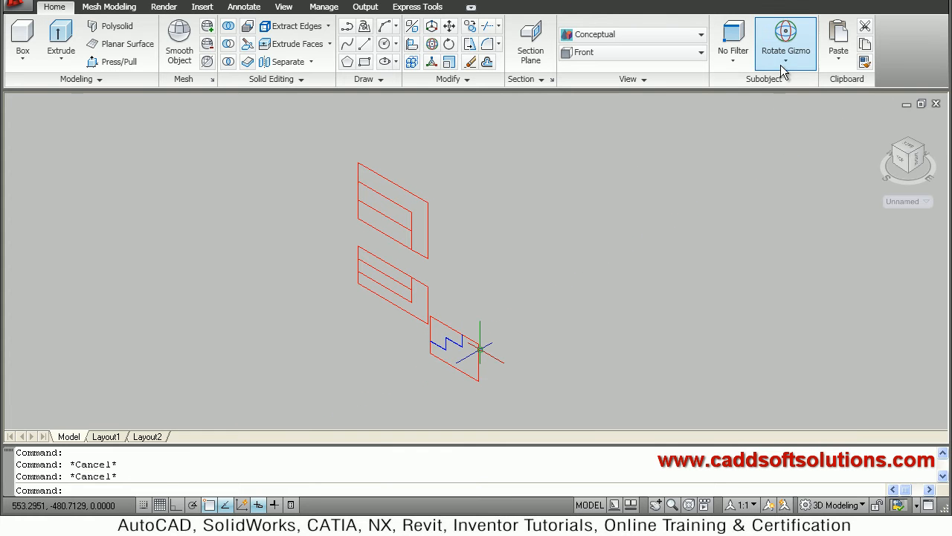
pyautogui.moveTo(786, 37)
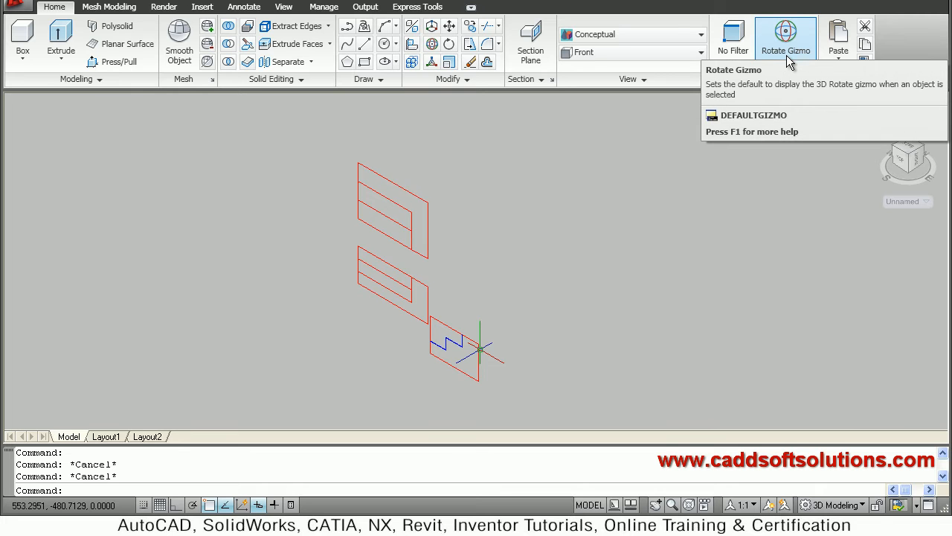
# Step: Enable the Rotate Gizmo so rotation handles appear on selected sketches
pyautogui.click(786, 42)
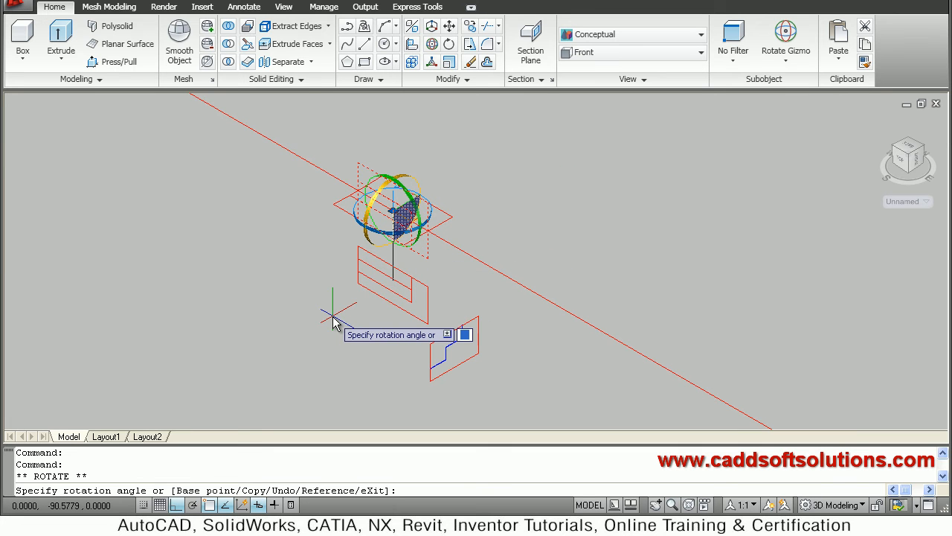
pyautogui.moveTo(530, 352)
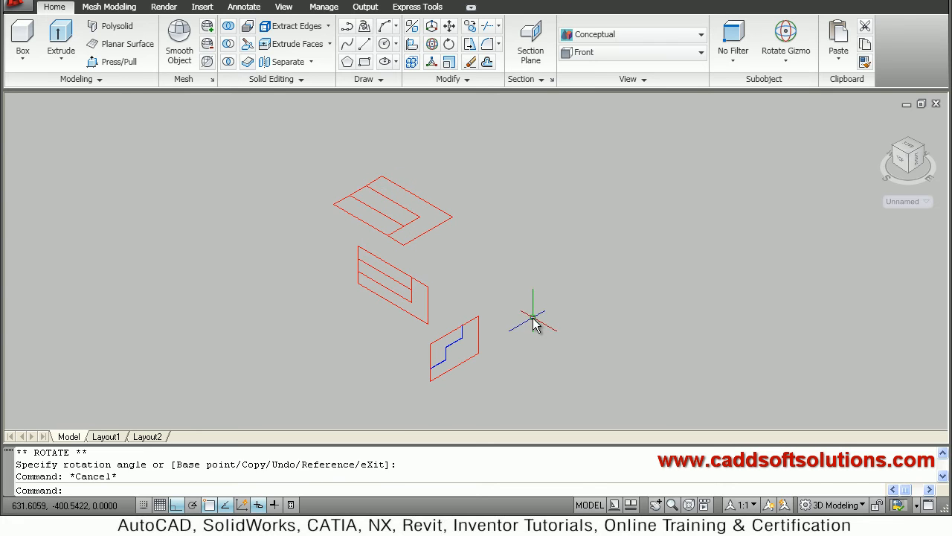
pyautogui.moveTo(586, 337)
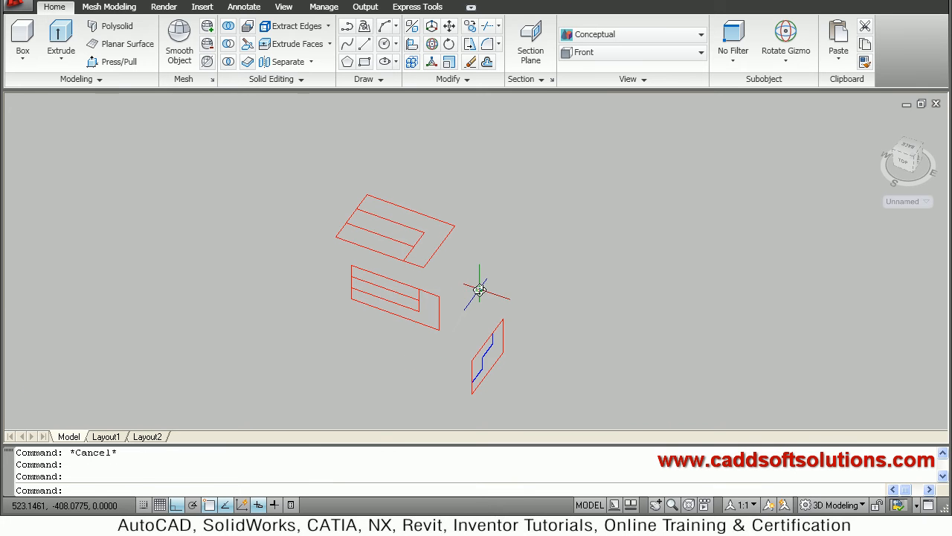
# Step: Move the side view with MOVE so it meets the other views at the shared corner
pyautogui.write('m')
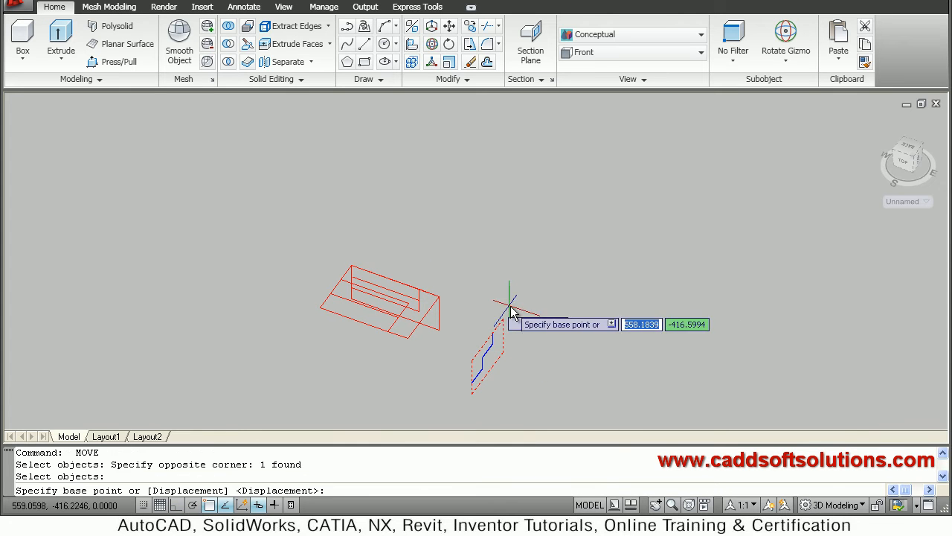
pyautogui.click(509, 308)
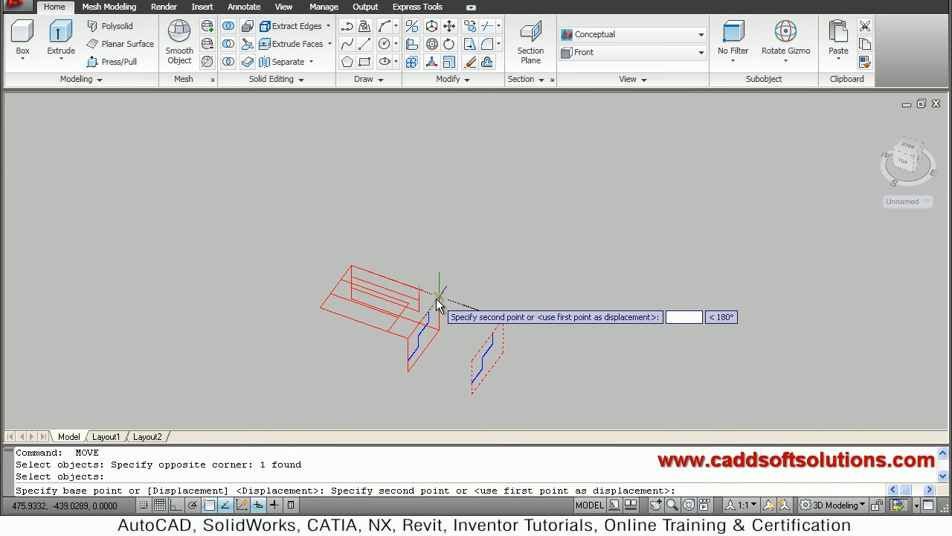
pyautogui.click(534, 333)
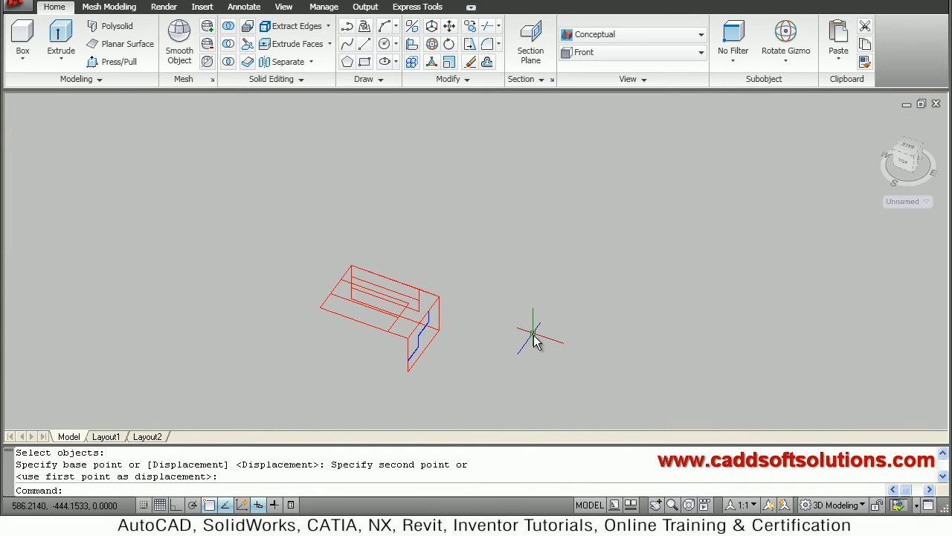
pyautogui.press('Escape')
pyautogui.write('m')
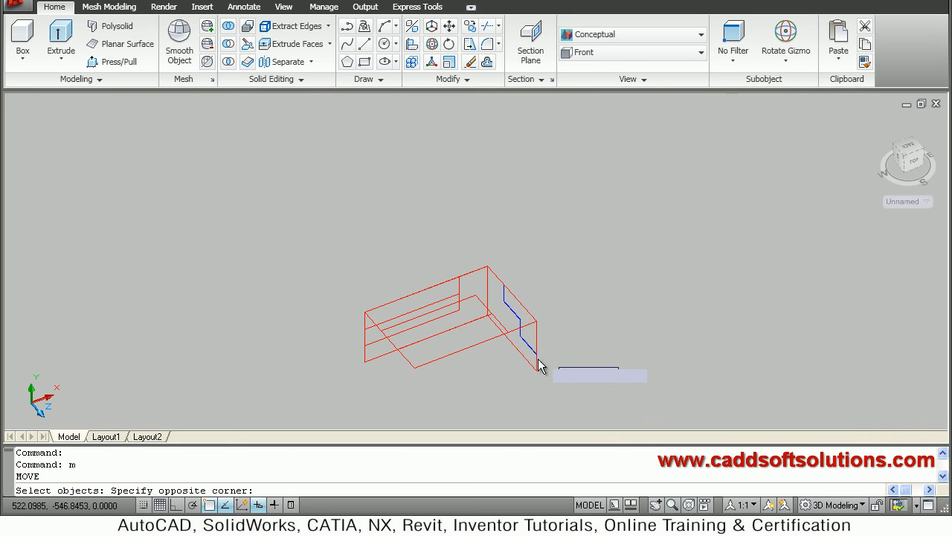
pyautogui.click(563, 375)
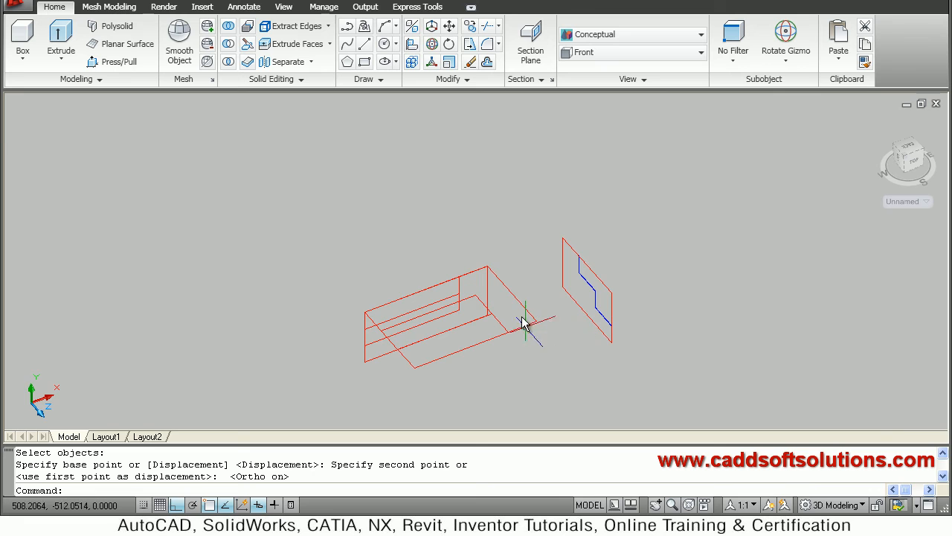
# Step: Move the top view so it lies below the front view
pyautogui.moveTo(524, 324); pyautogui.dragTo(494, 267)
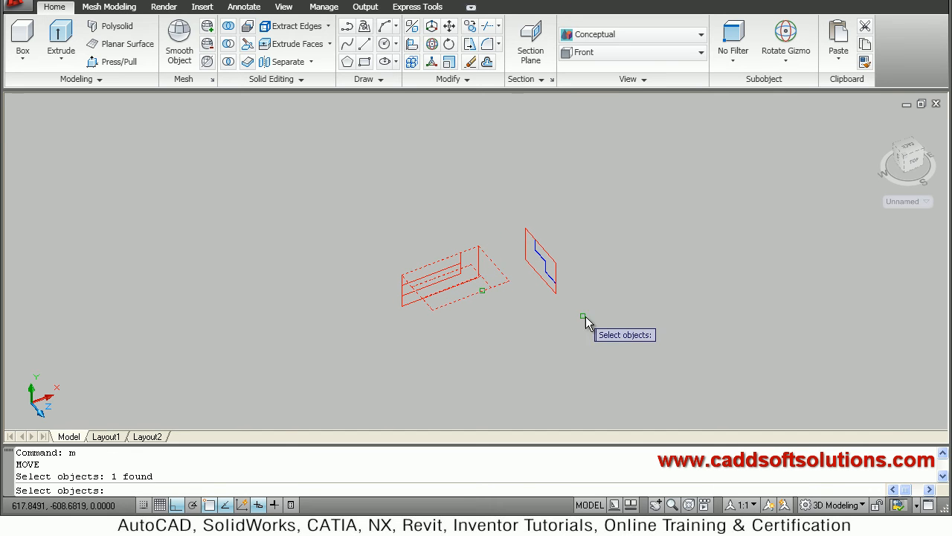
pyautogui.click(583, 317)
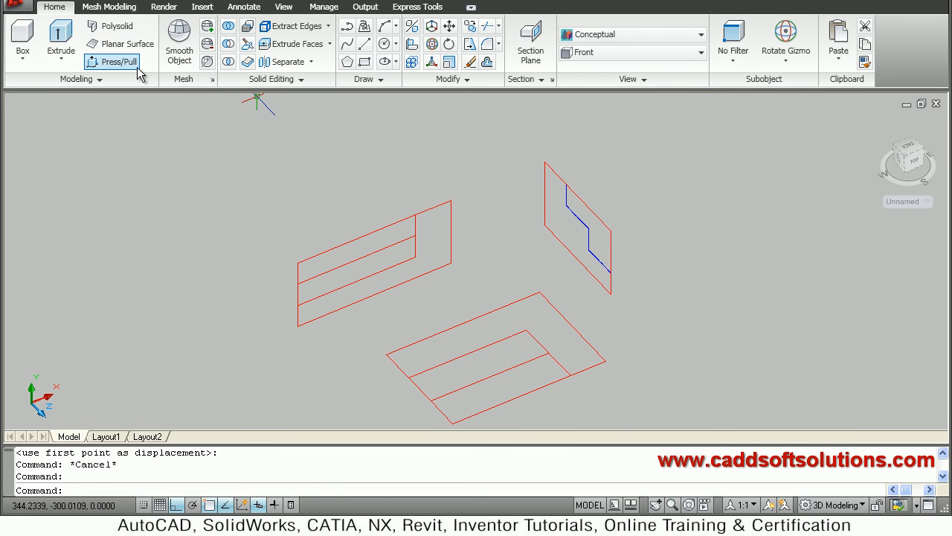
# Step: Press/Pull the enclosed areas of the views into intersecting solid blocks
pyautogui.click(112, 63)
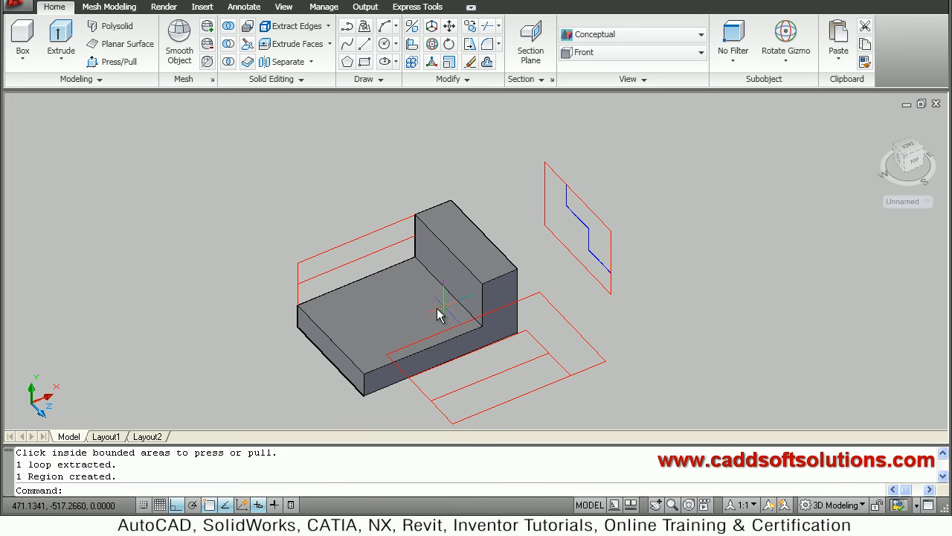
pyautogui.click(439, 313)
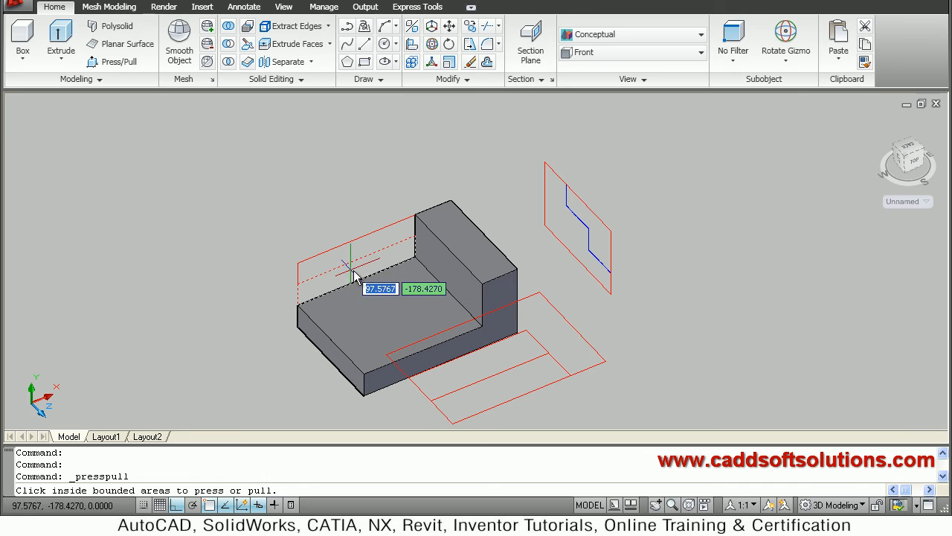
pyautogui.click(349, 267)
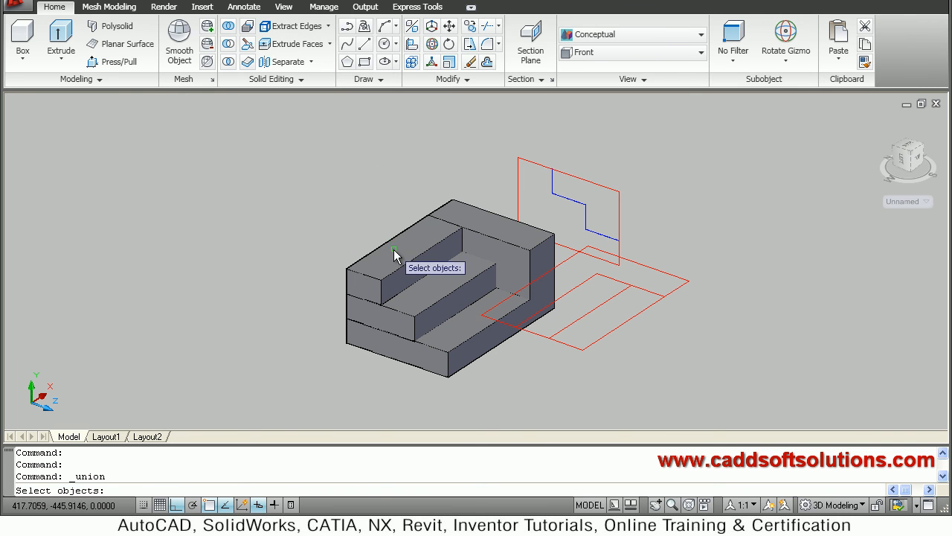
# Step: Union the pulled blocks into one solid and show Quick Properties for the sketches
pyautogui.click(439, 295)
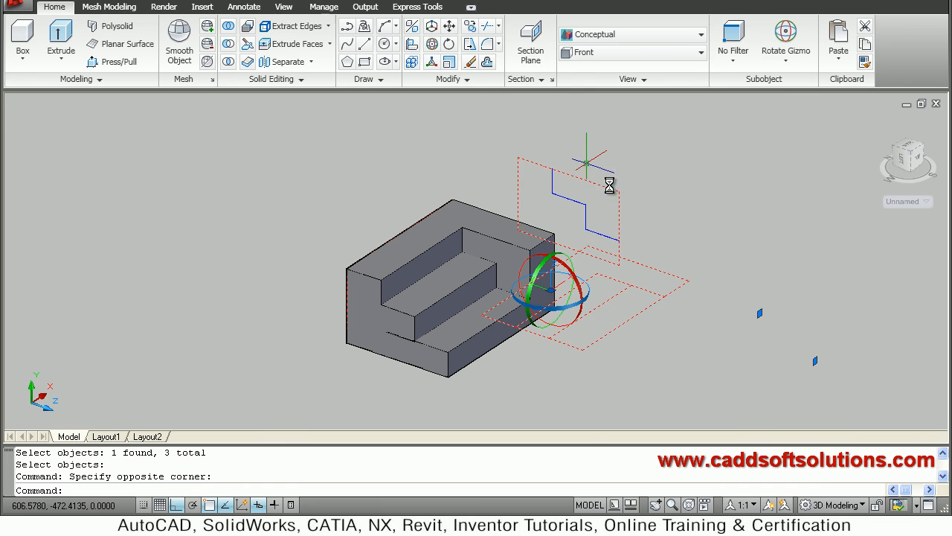
pyautogui.moveTo(387, 405)
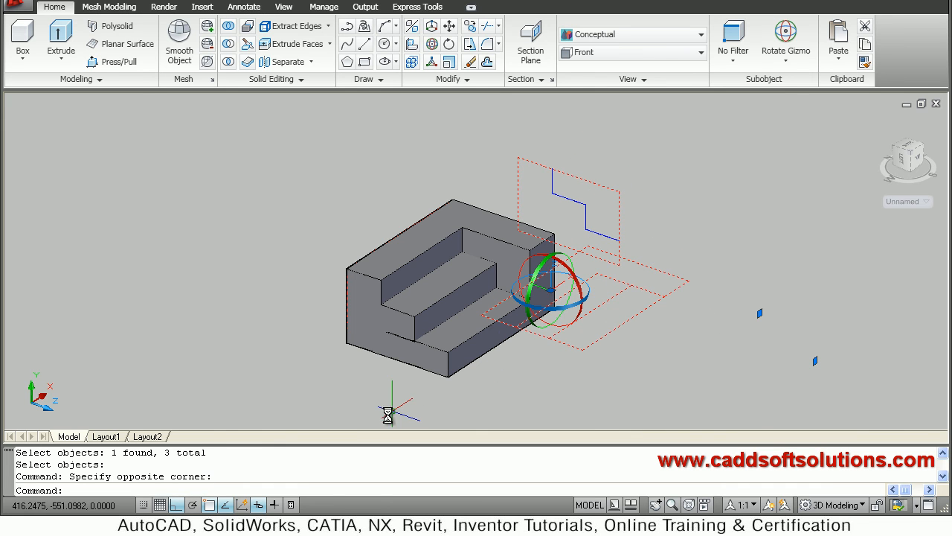
pyautogui.click(292, 505)
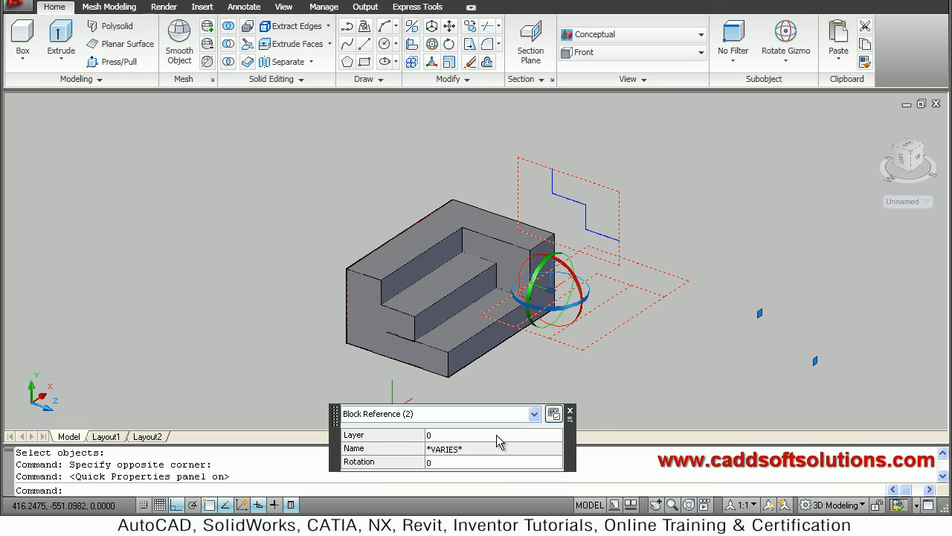
# Step: Move the view sketches onto a hidden layer and dismiss the warning
pyautogui.click(557, 435)
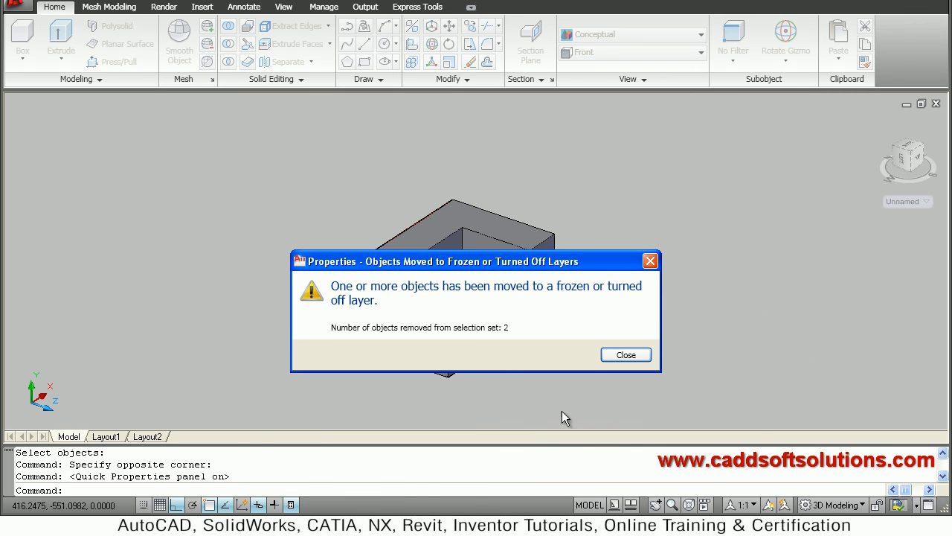
pyautogui.click(625, 354)
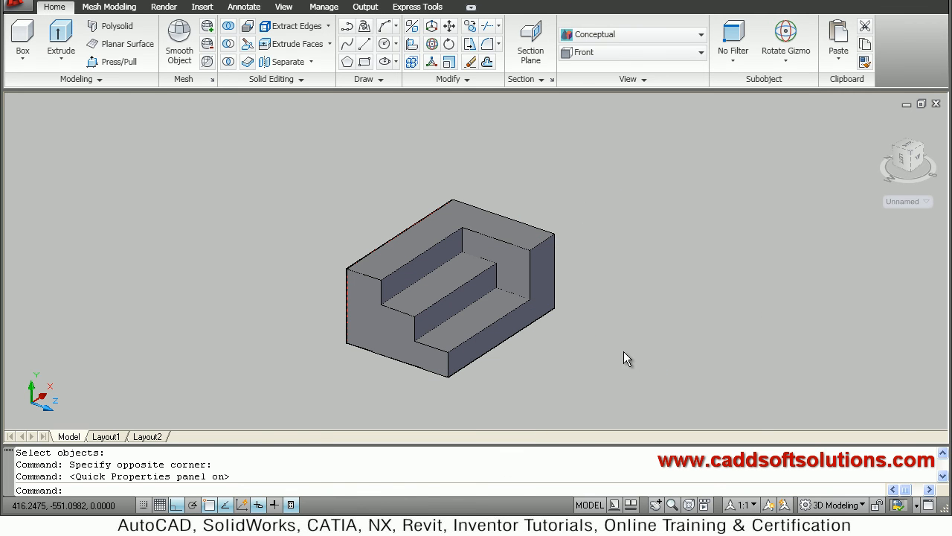
# Step: Zoom in so the stepped solid fills the drawing area
pyautogui.moveTo(628, 357); pyautogui.dragTo(480, 328)
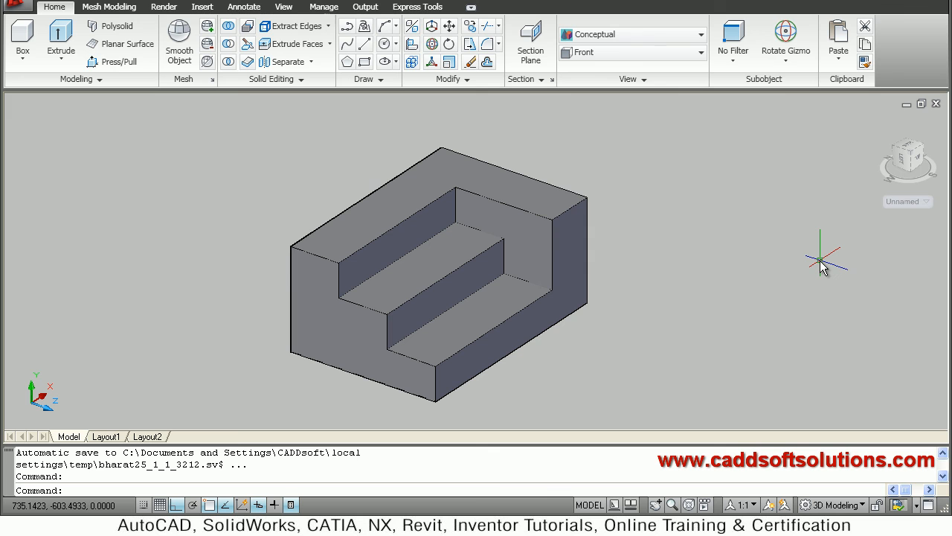
pyautogui.moveTo(852, 375)
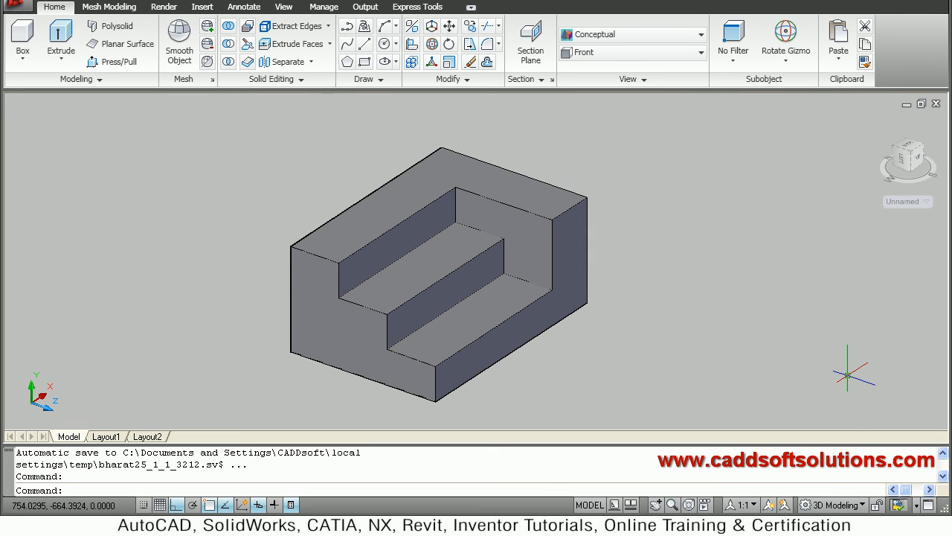